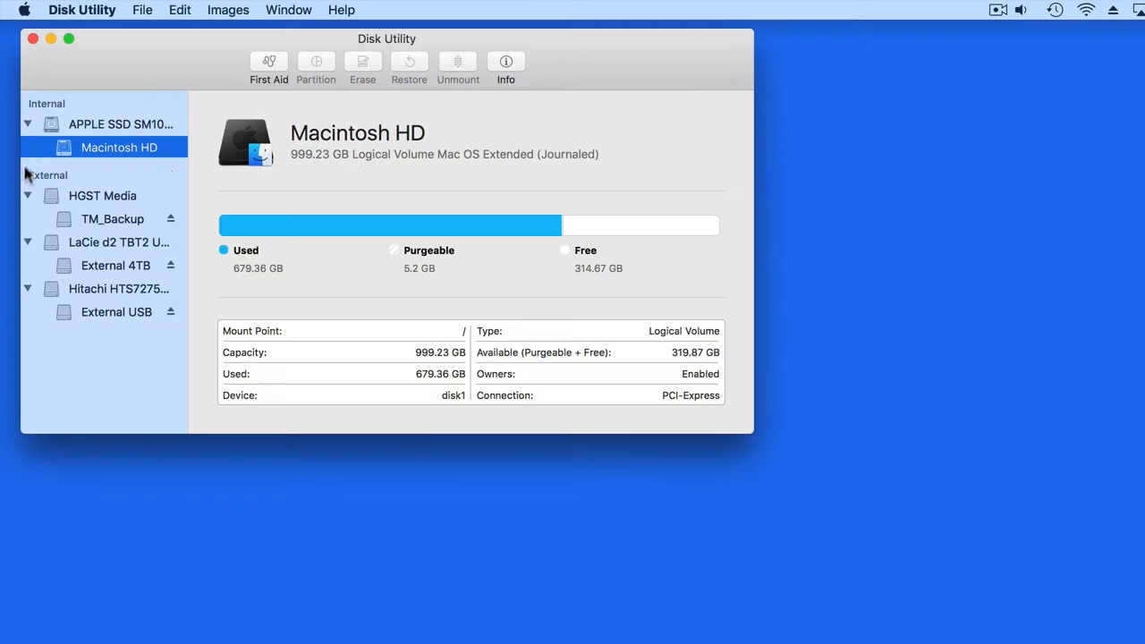
Show the External USB volume on the Hitachi disk: 499.76 GB capacity, 410.49 GB available
click(118, 287)
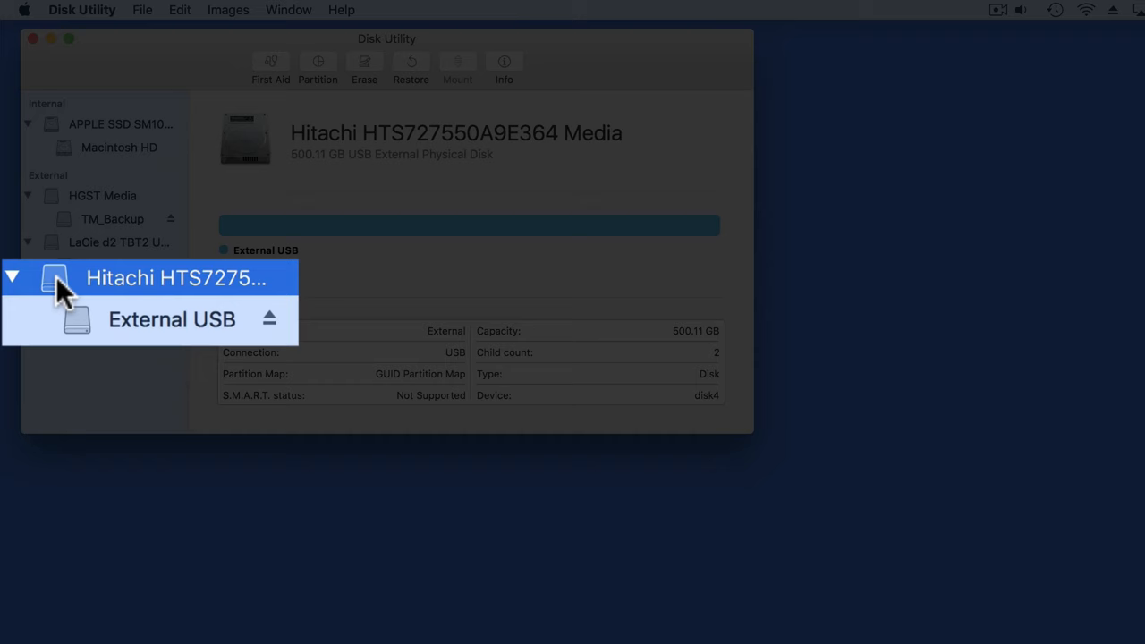
click(171, 318)
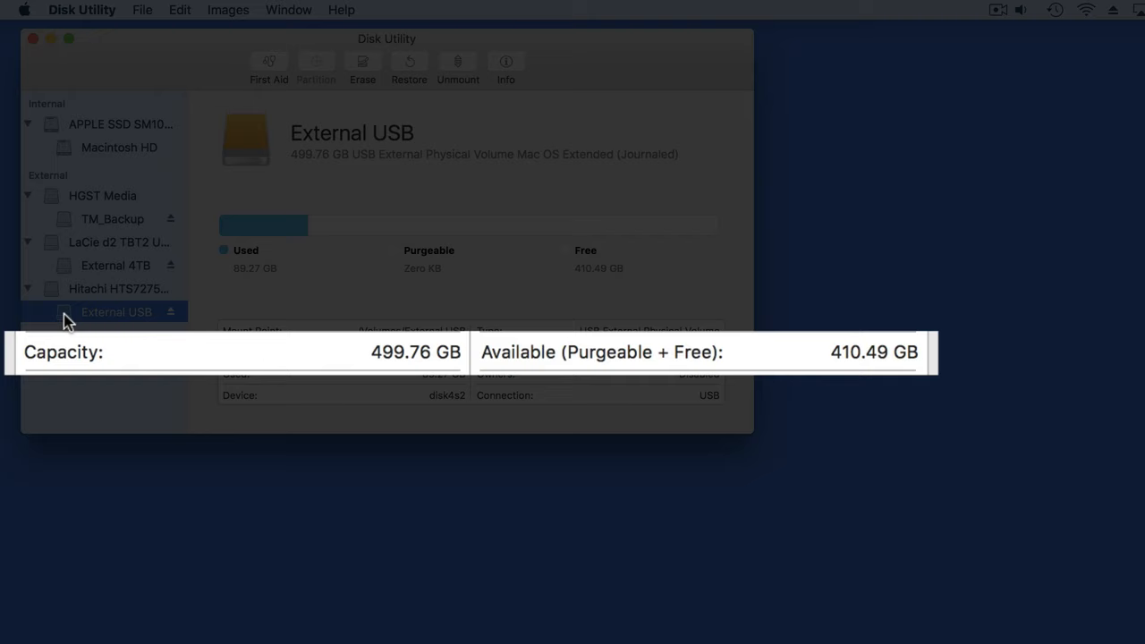
mouse_move(188, 376)
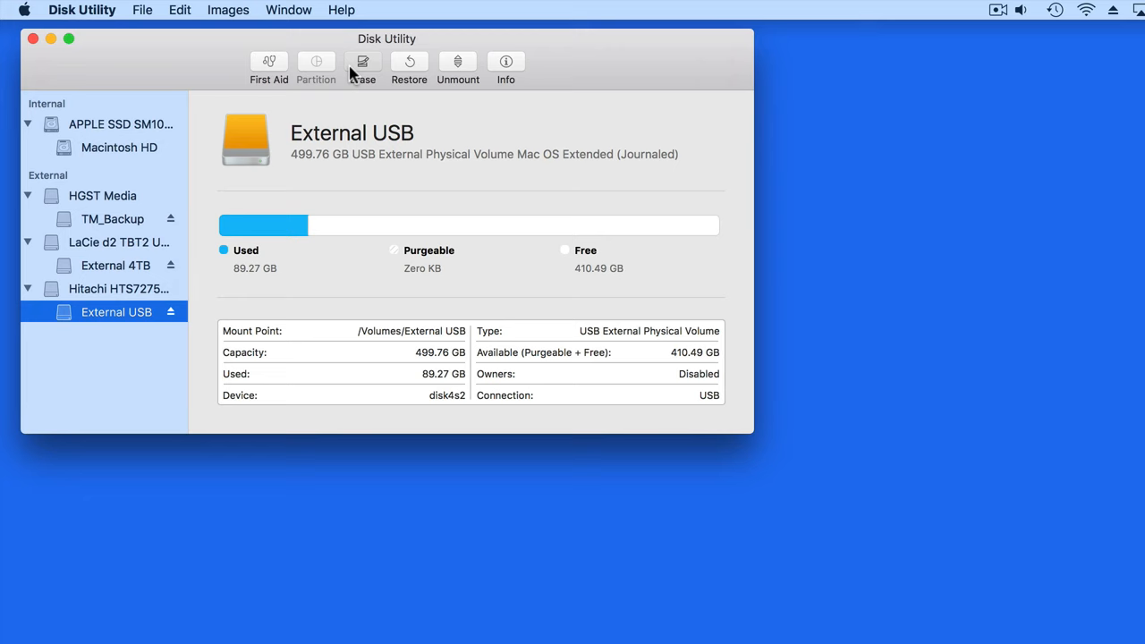
Bring up the erase prompt for External USB, leaving format Mac OS Extended (Journaled)
click(362, 68)
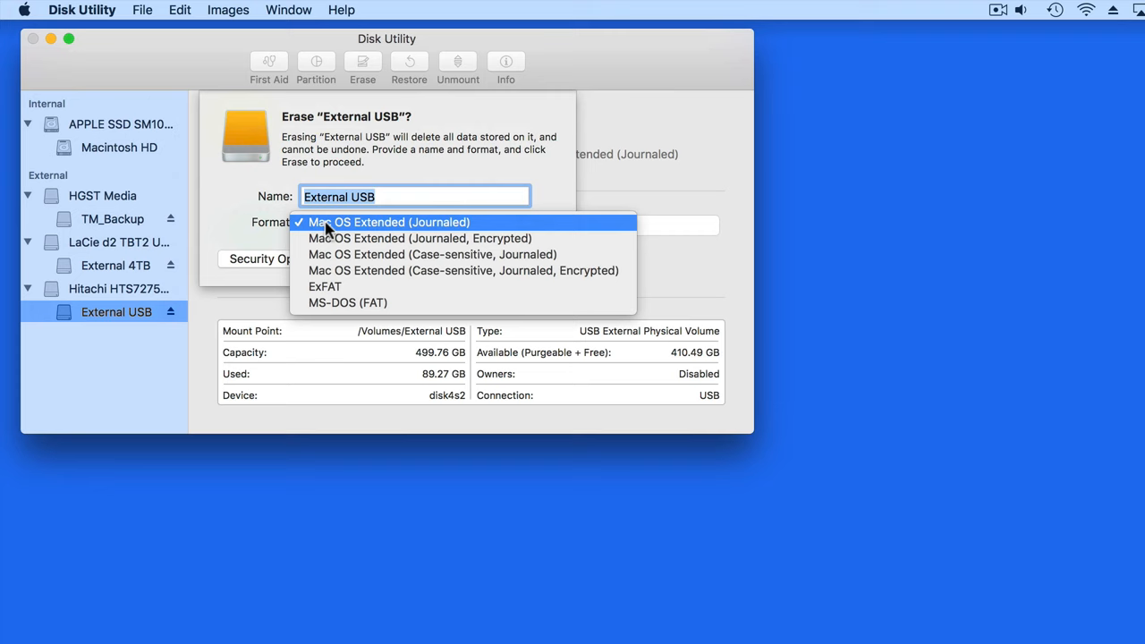
mouse_move(315, 232)
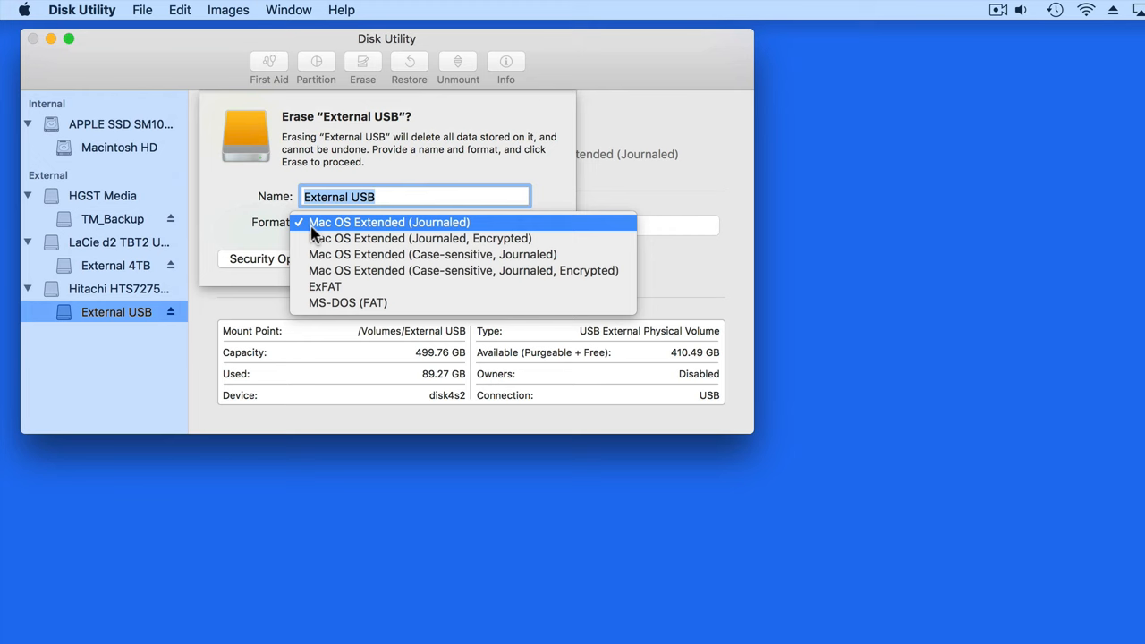
mouse_move(326, 286)
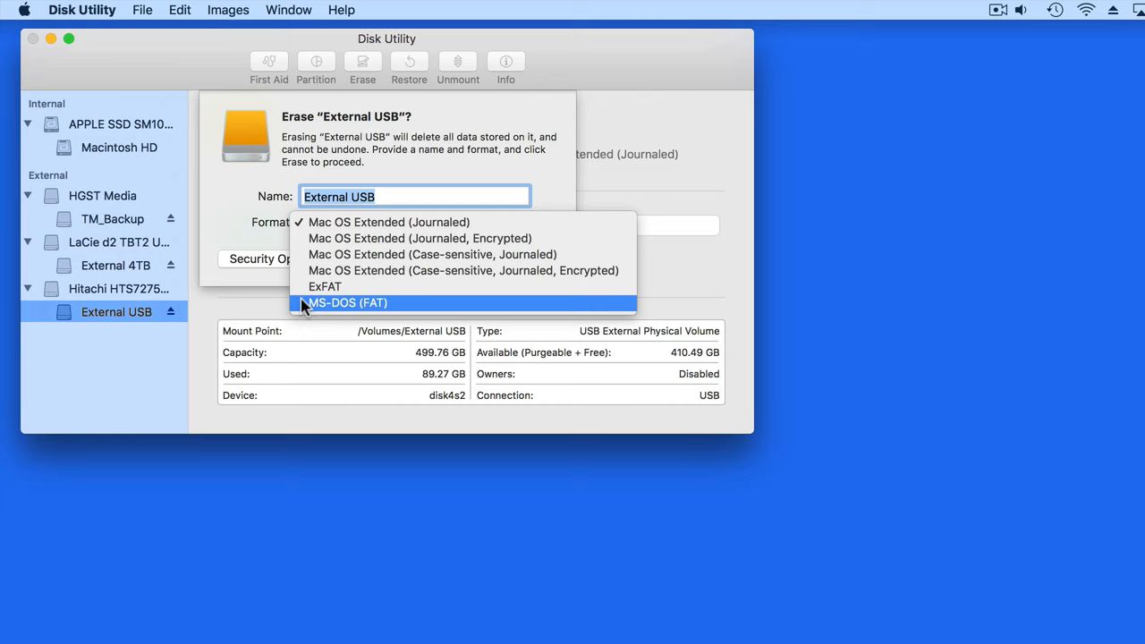
click(390, 222)
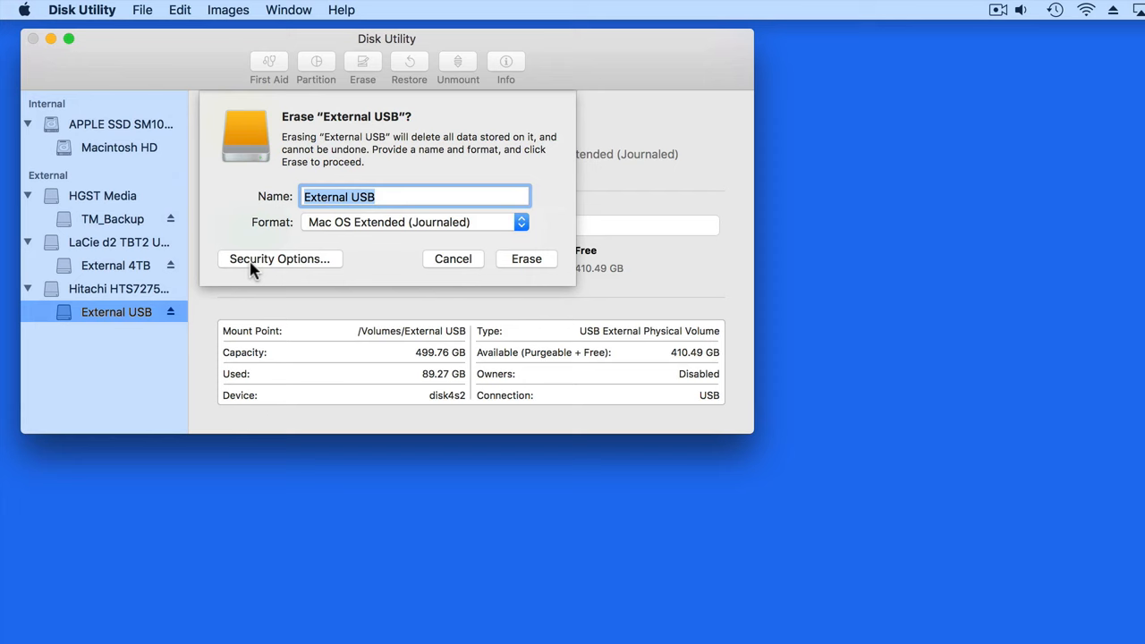
Review the secure-erase levels from 2-pass through DOE 3-pass to the 7-pass Most Secure, then dismiss
click(279, 257)
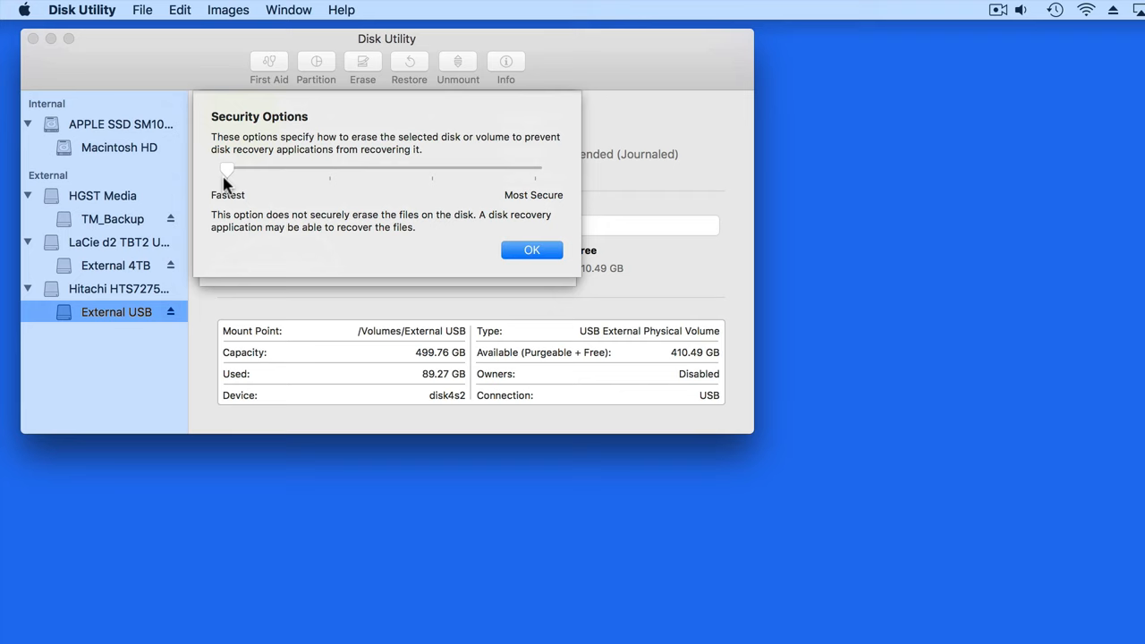
mouse_move(261, 186)
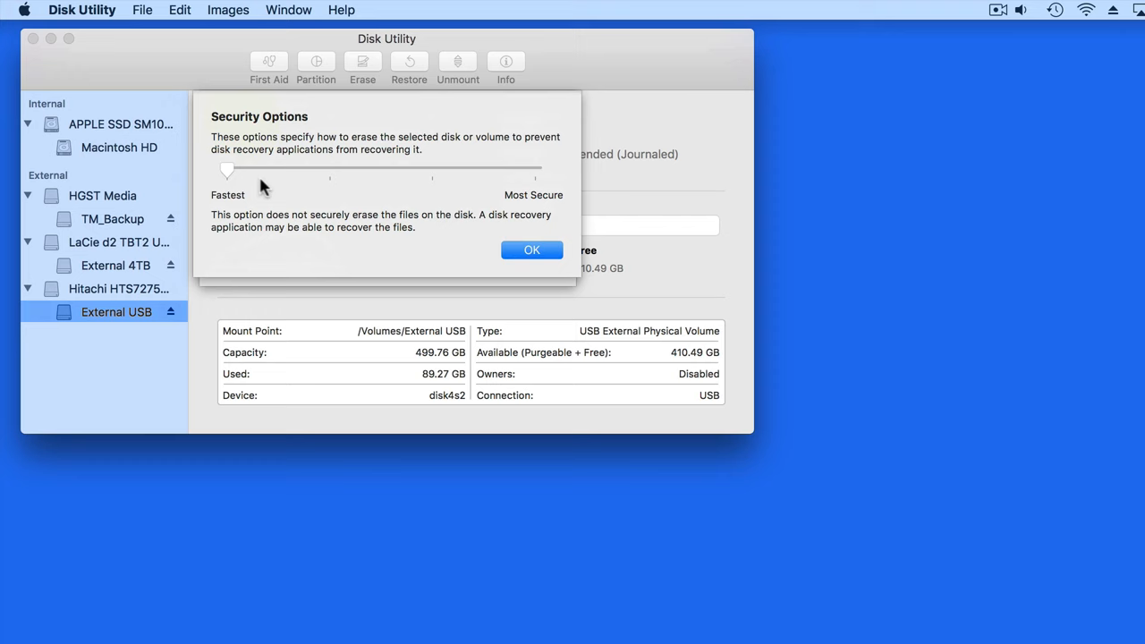
drag(226, 169, 329, 170)
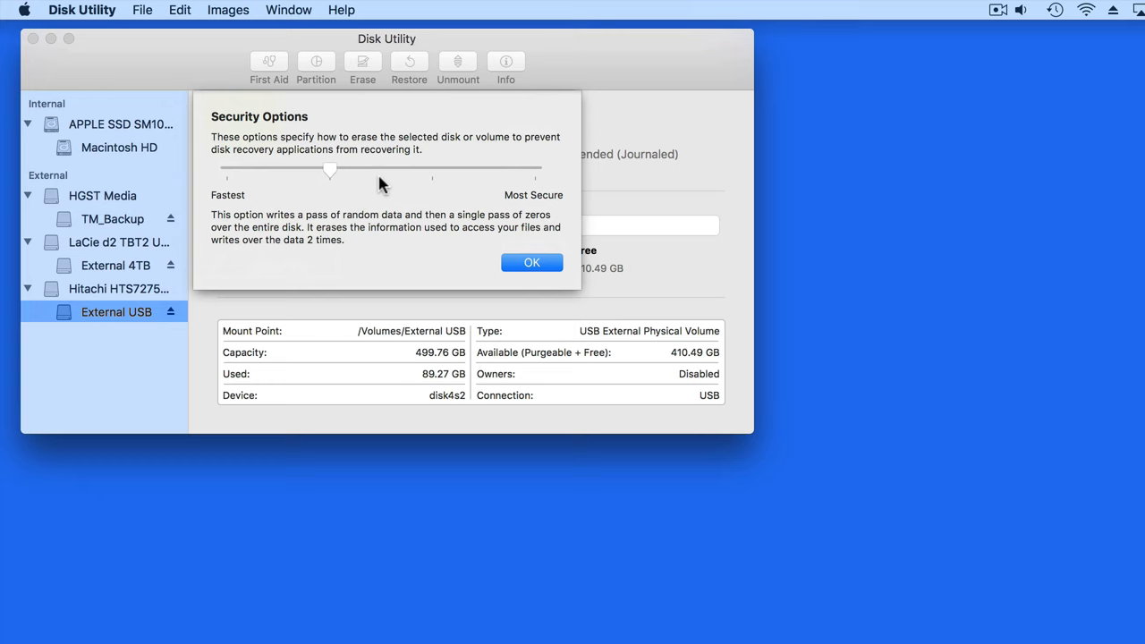
mouse_move(429, 177)
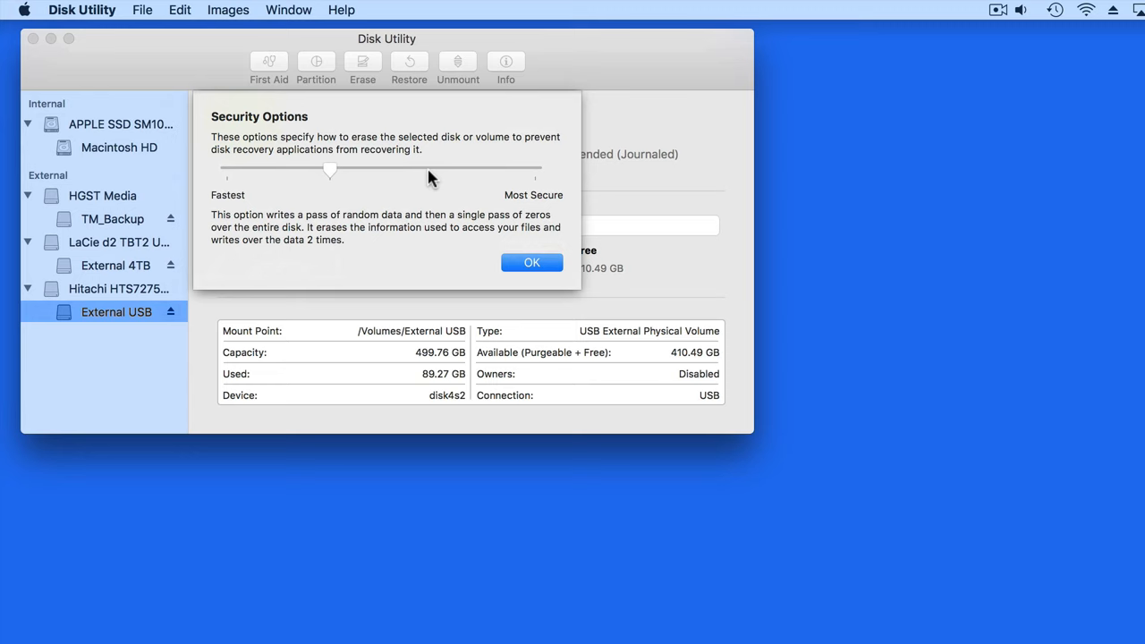
drag(329, 170, 433, 169)
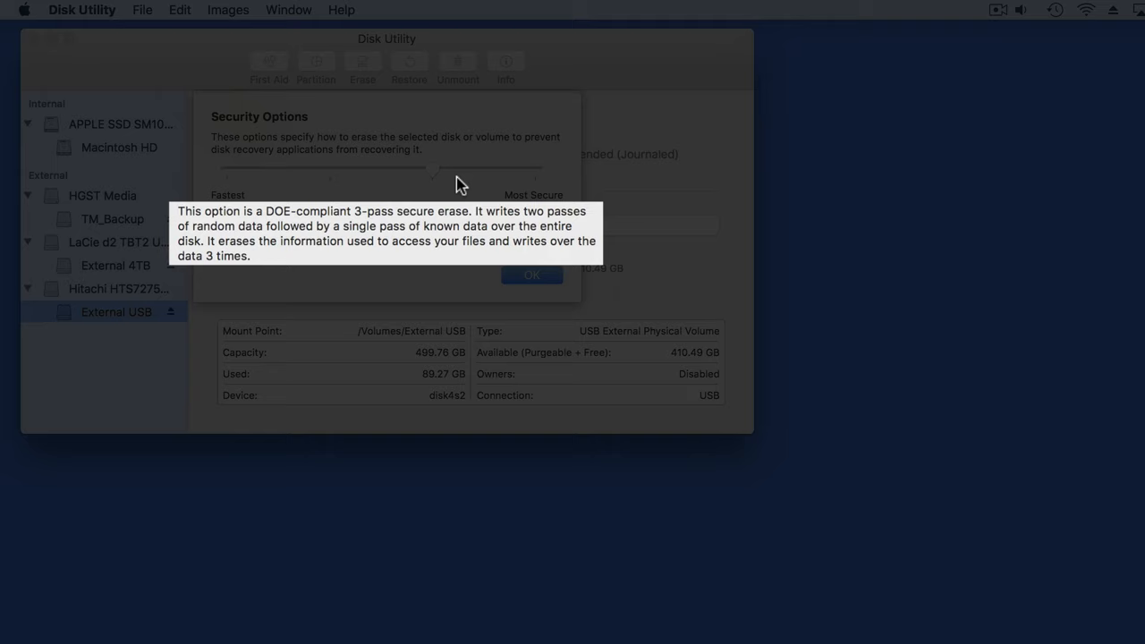
drag(433, 177, 533, 177)
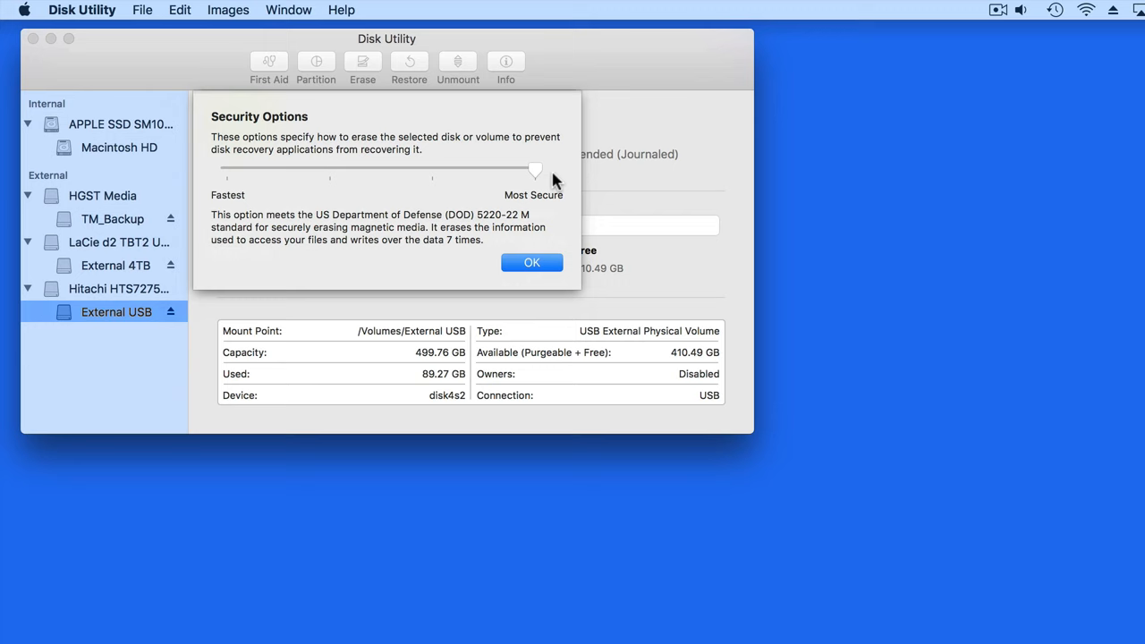
click(531, 261)
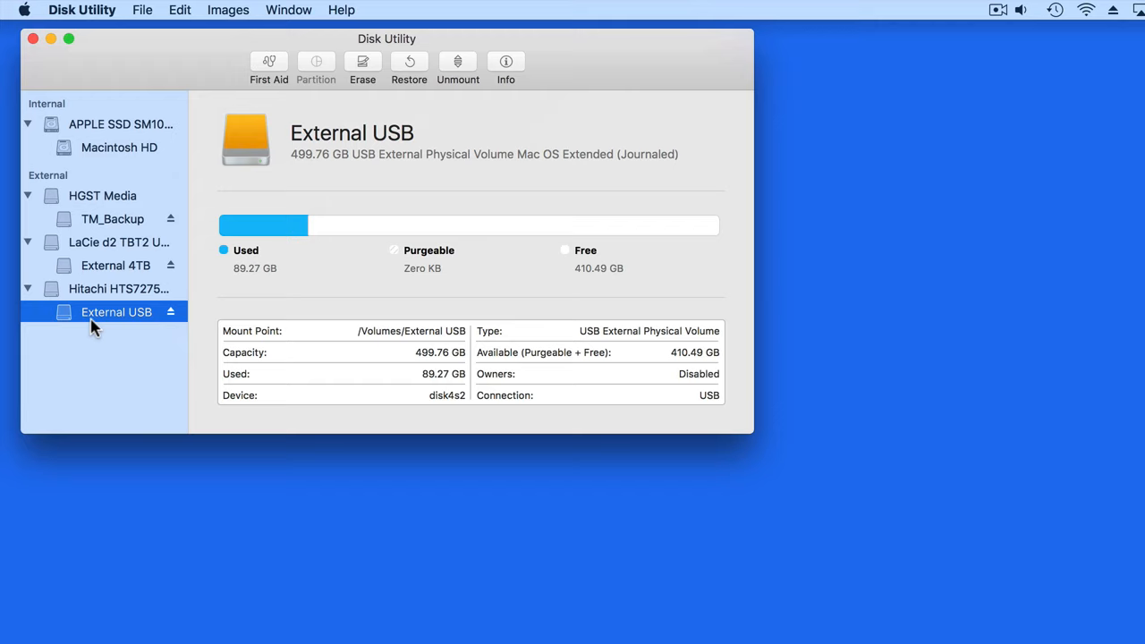
Bring up the erase prompt for the whole Hitachi HTS727550A9E364 Media disk
click(118, 288)
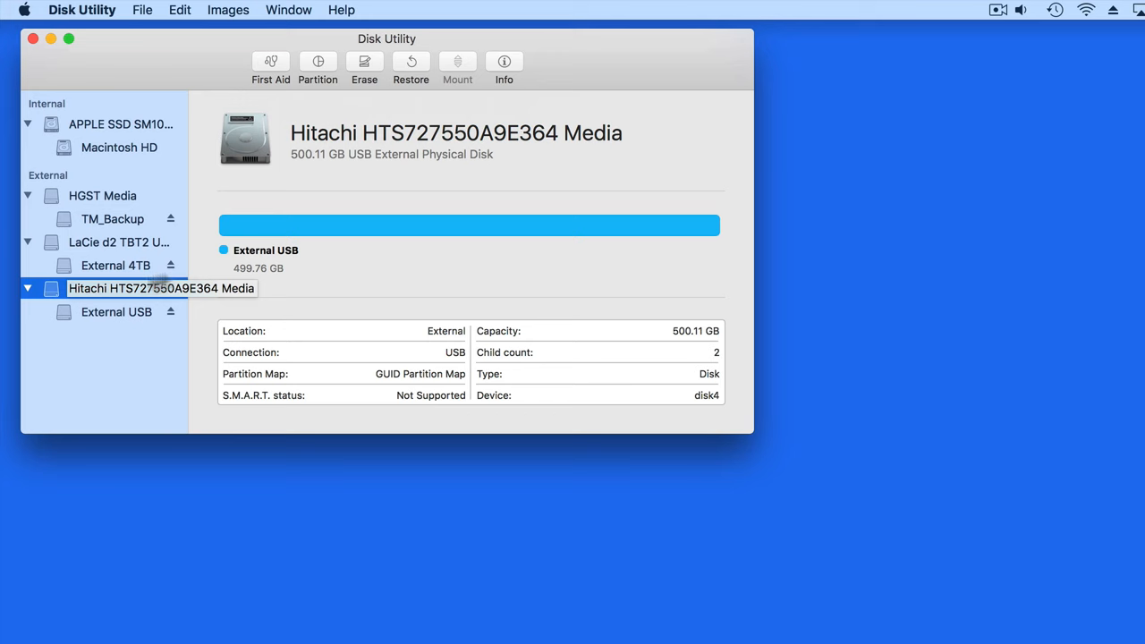
click(365, 68)
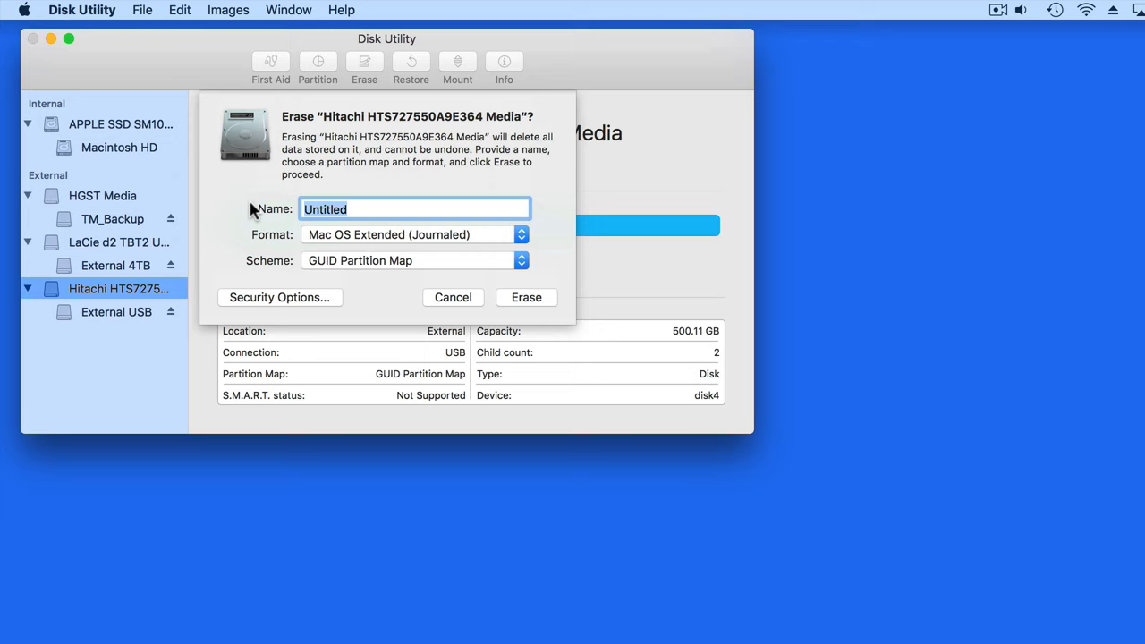
Set the scheme to GUID Partition Map with Mac OS Extended (Journaled), volume named Storage, and erase
click(521, 261)
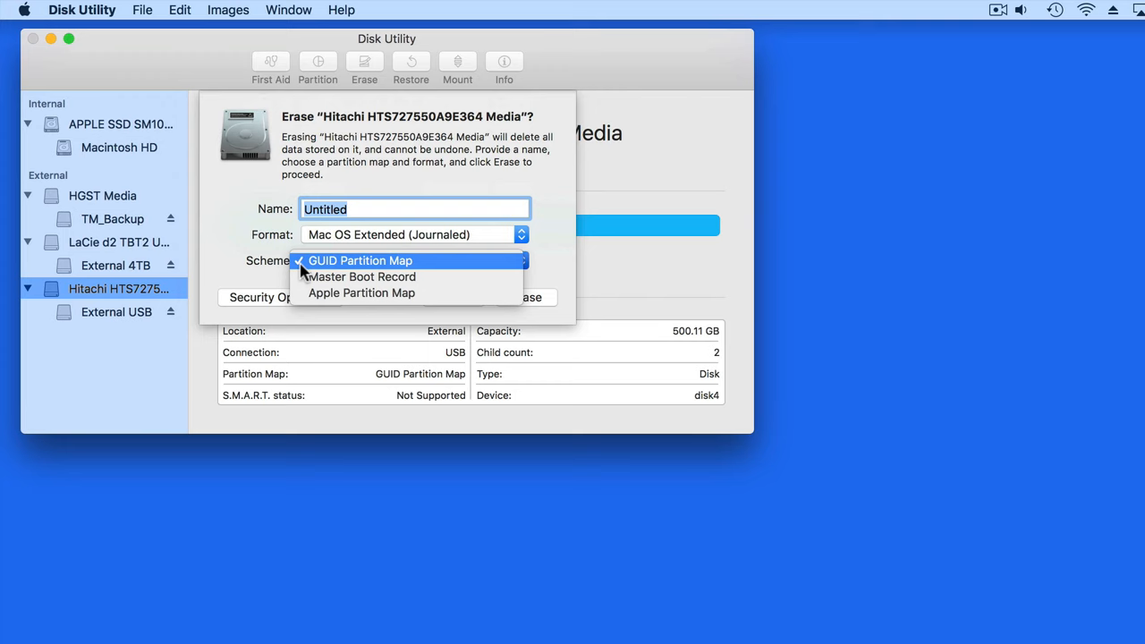
mouse_move(361, 276)
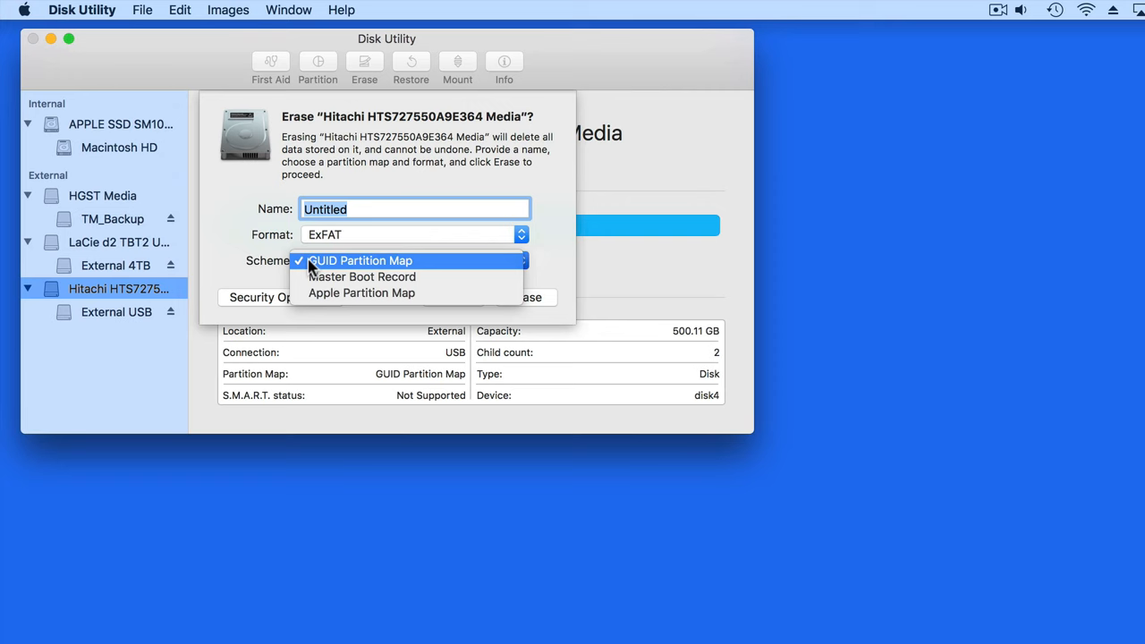
click(361, 275)
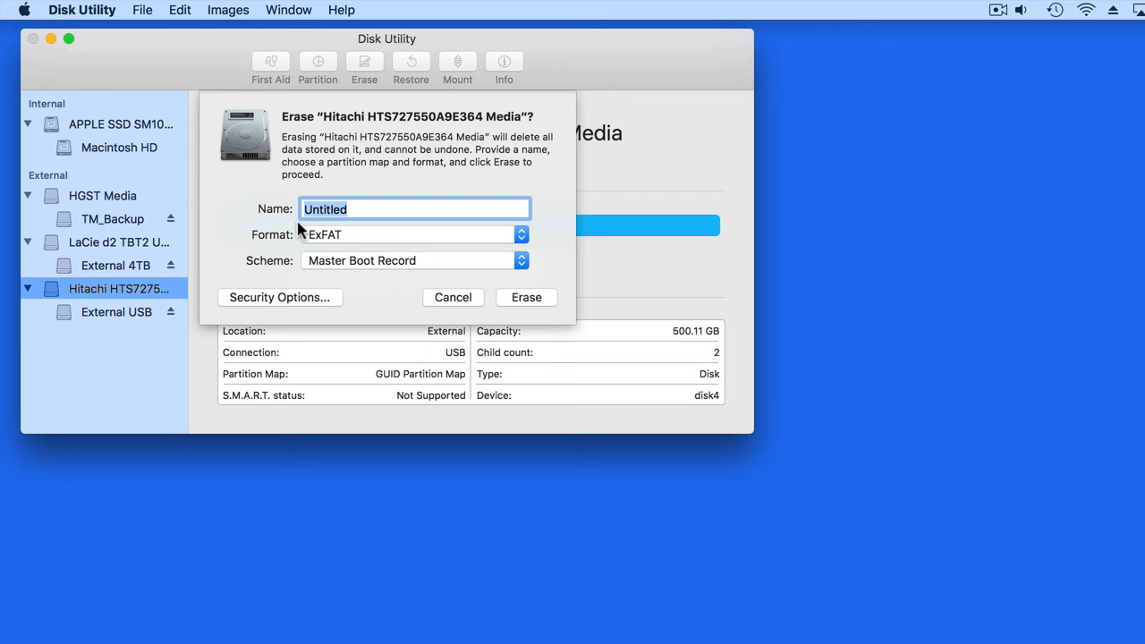
click(521, 261)
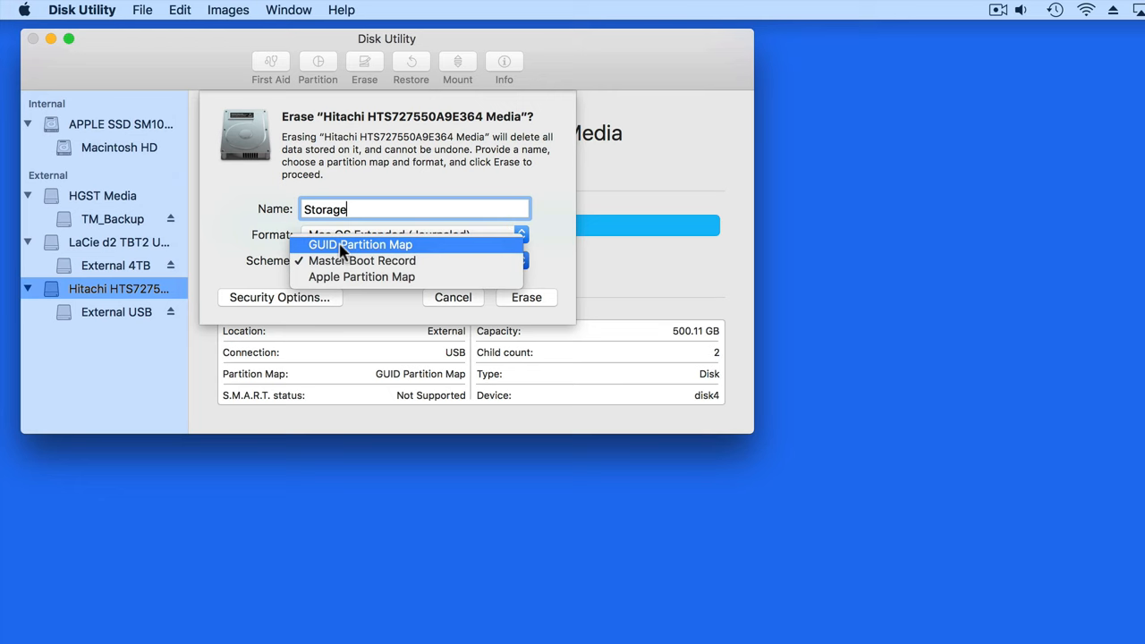
click(525, 297)
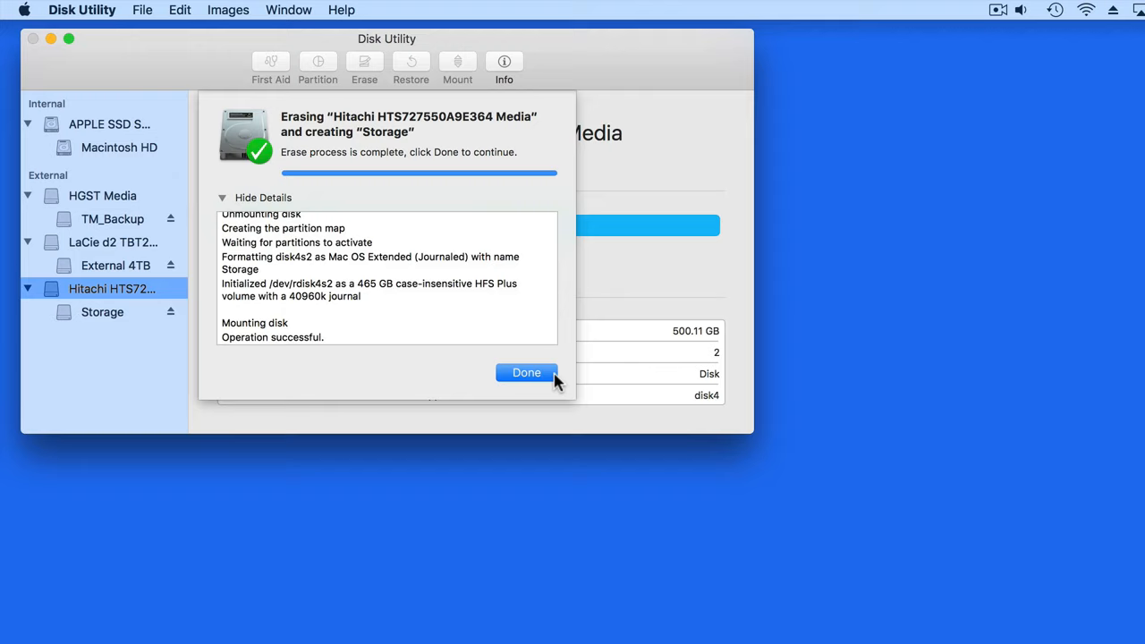
Dismiss the erase report and show the new 499.76 GB Storage volume's details
click(526, 372)
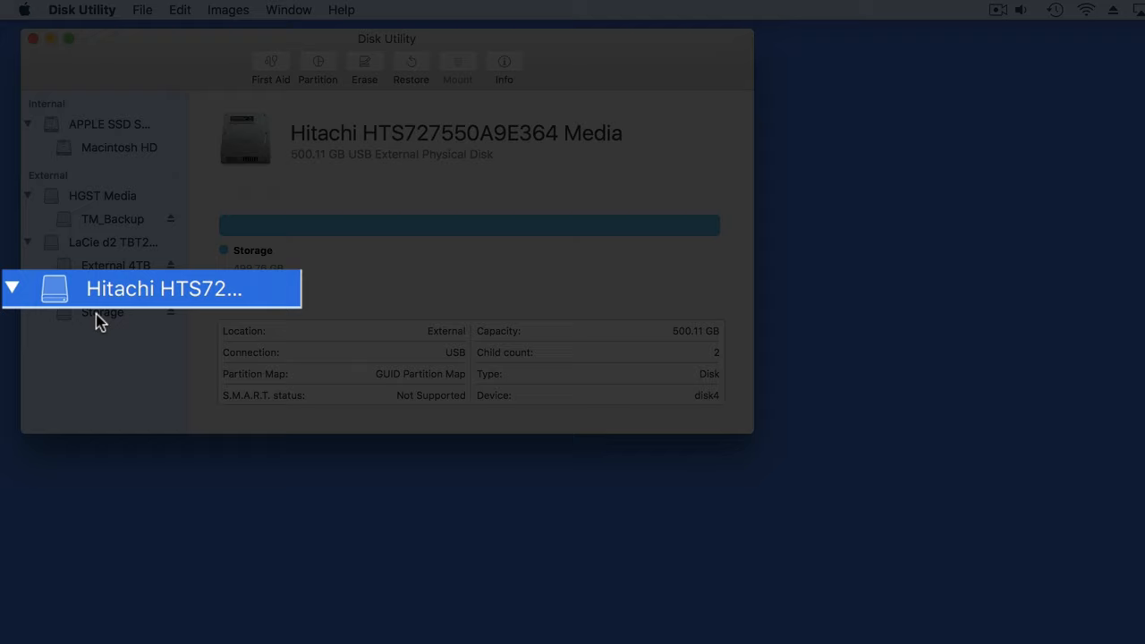
click(102, 311)
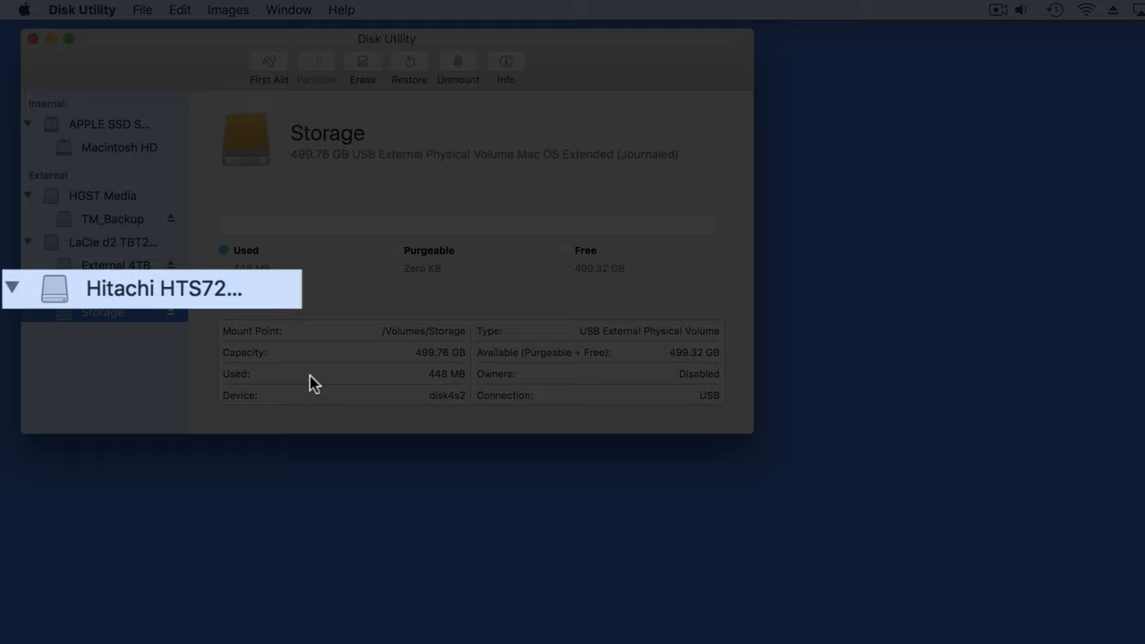